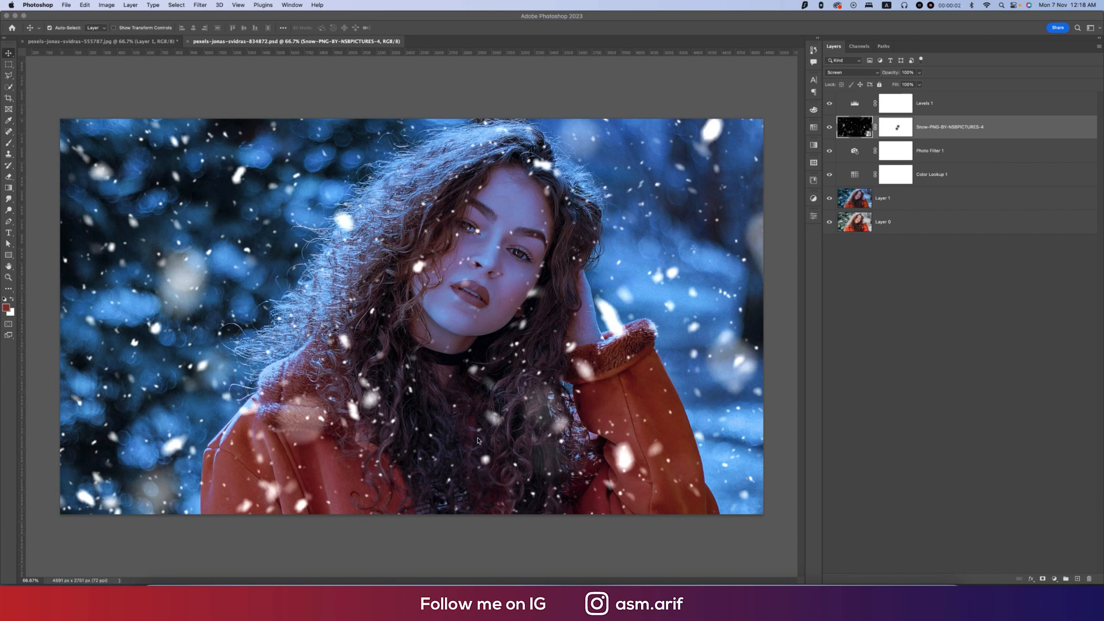
pyautogui.moveTo(478, 444)
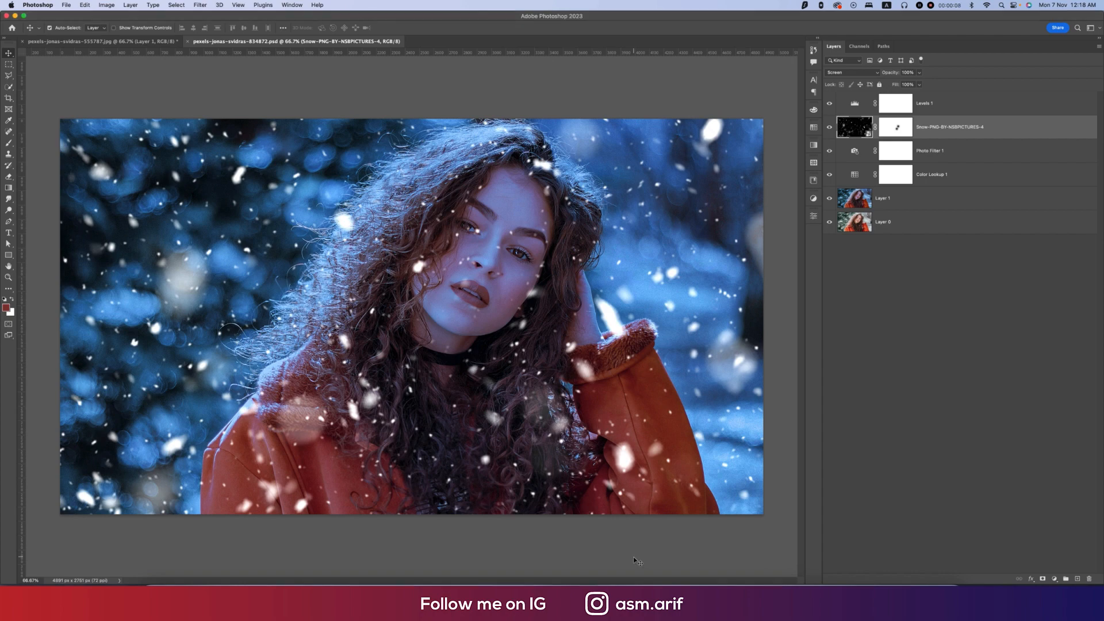
# Step: Open the original orange-coat portrait JPG and duplicate its Background layer with Cmd+J
pyautogui.click(828, 222)
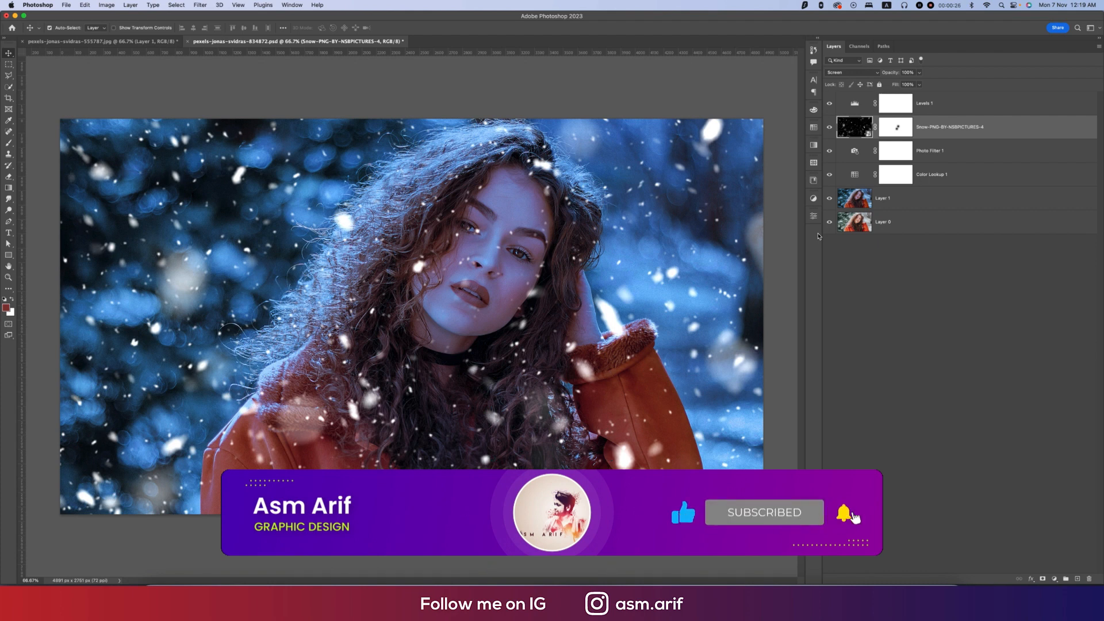
pyautogui.moveTo(110, 32)
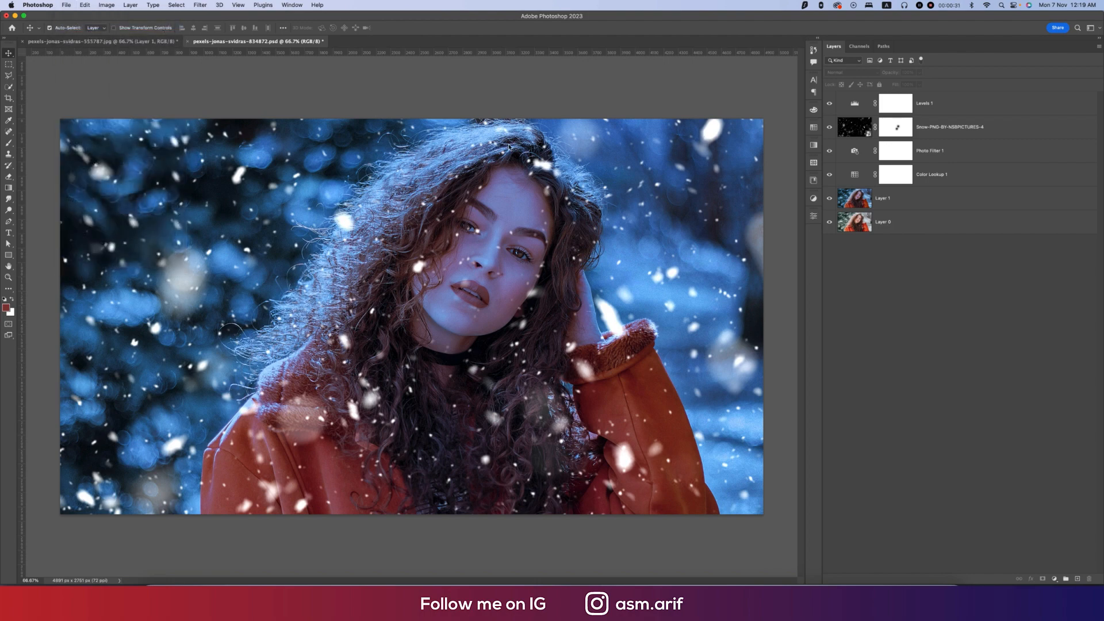
pyautogui.click(65, 4)
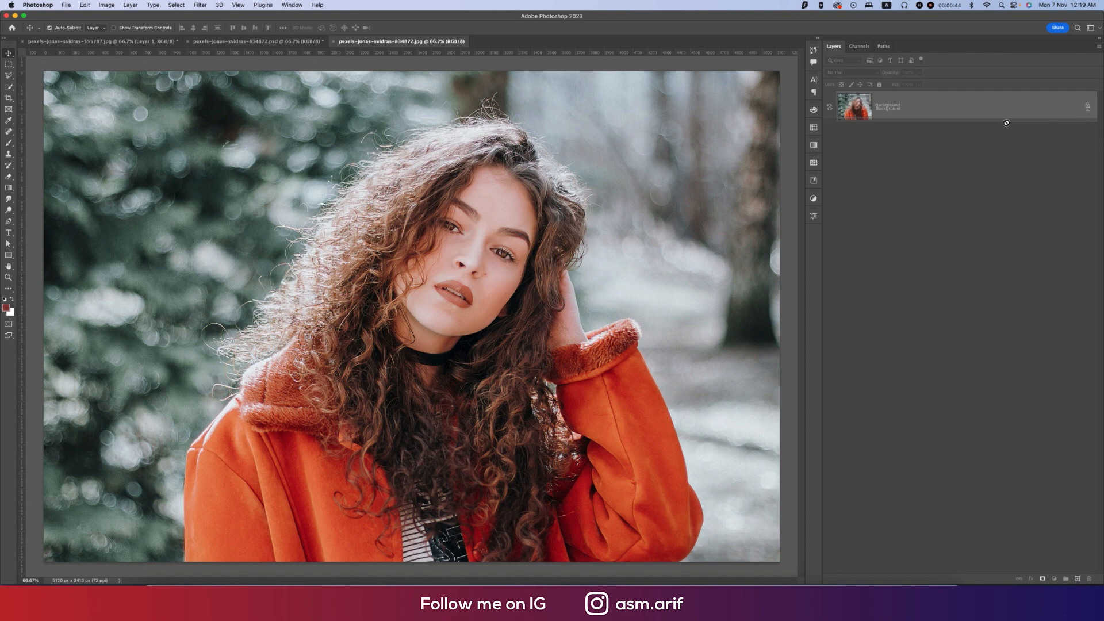
pyautogui.press('cmd+j')
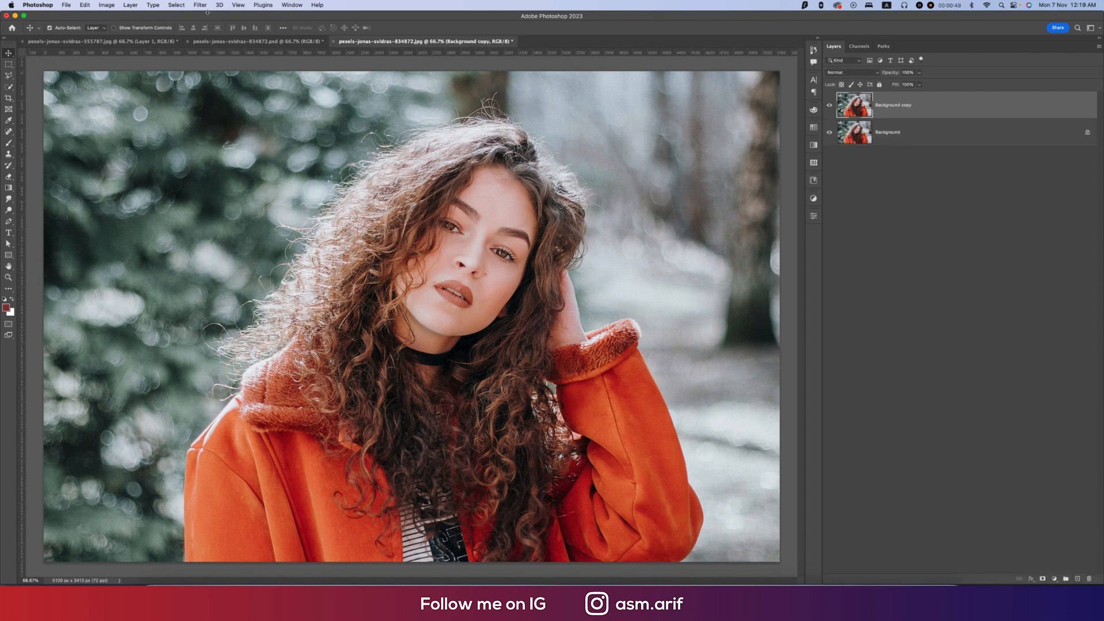
pyautogui.click(200, 4)
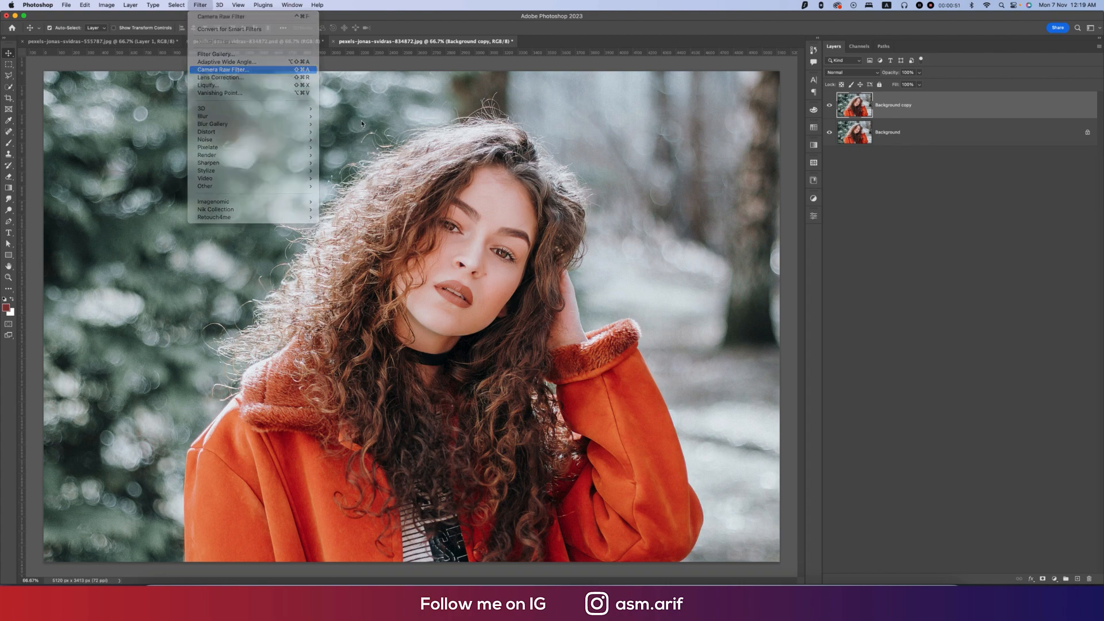
# Step: Start the Camera Raw Filter on the duplicate and load the saved cold-blue settings preset
pyautogui.click(234, 69)
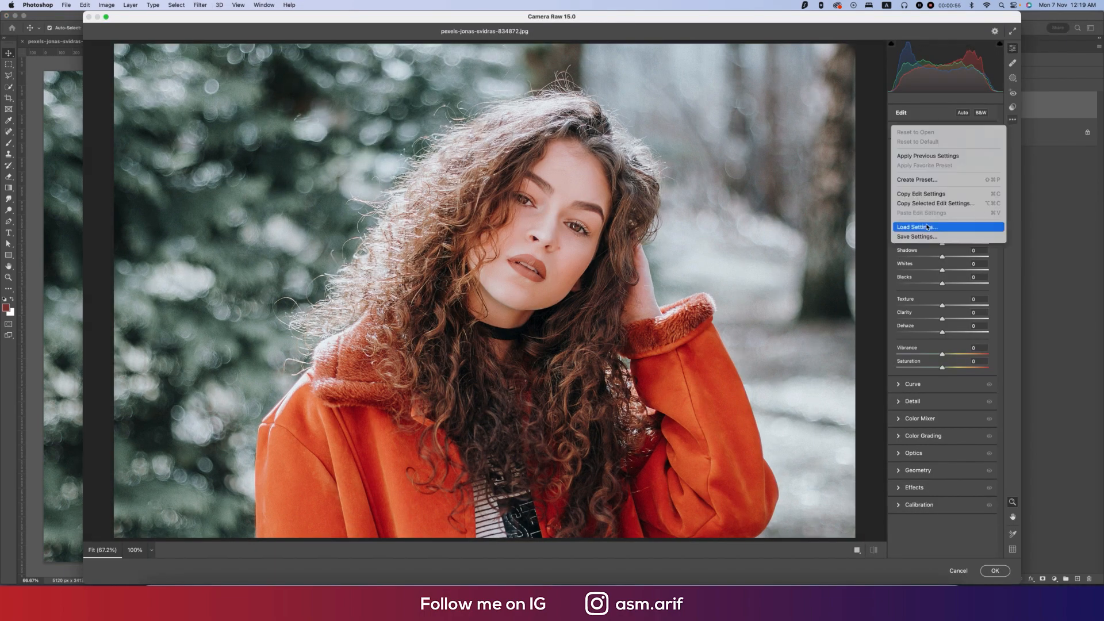
pyautogui.click(916, 226)
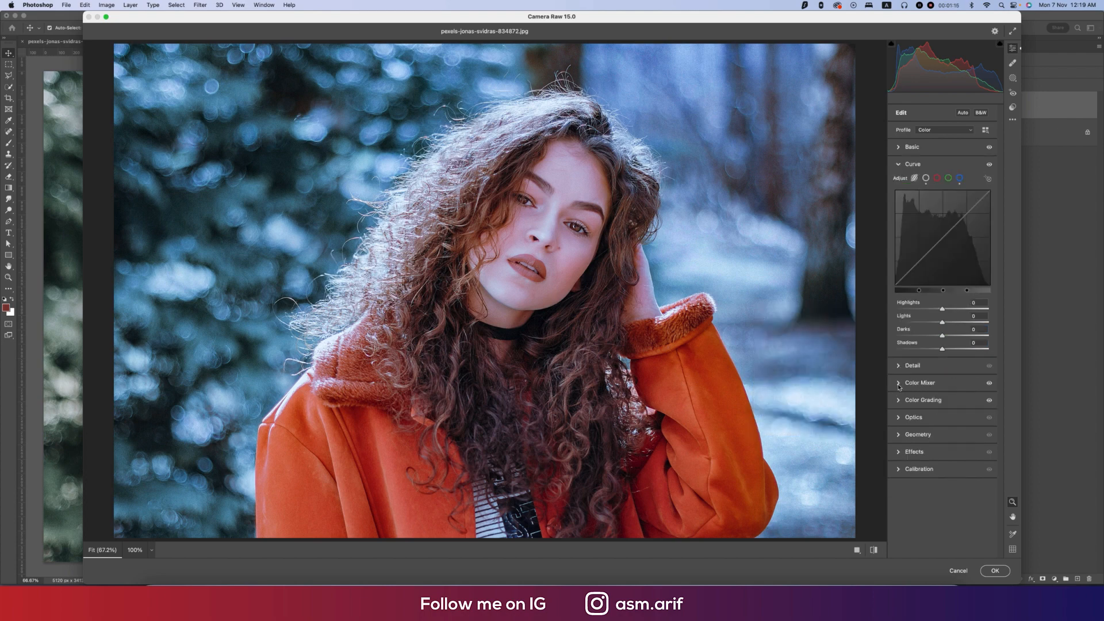
# Step: In the Color Mixer, shift the Blues hue and review the per-colour luminance settings
pyautogui.click(913, 163)
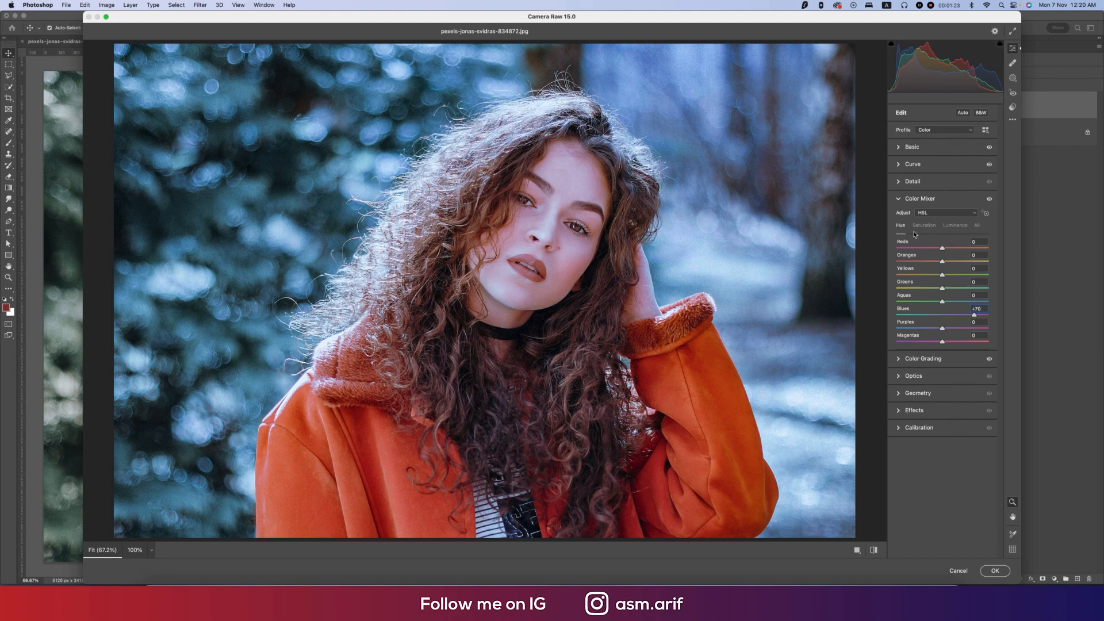
pyautogui.click(923, 225)
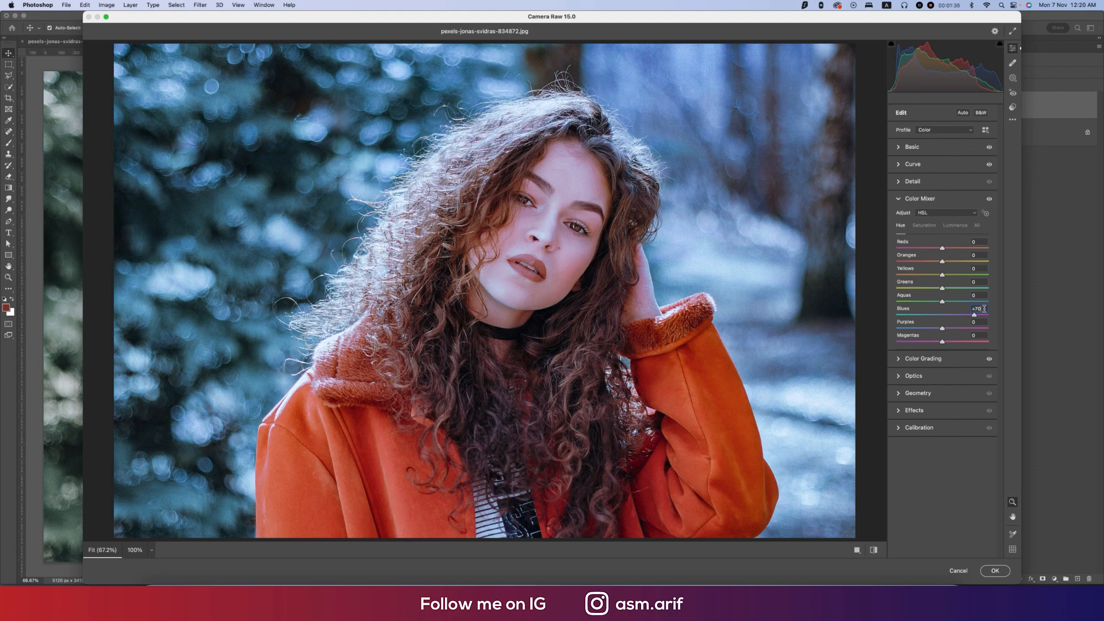
pyautogui.click(955, 225)
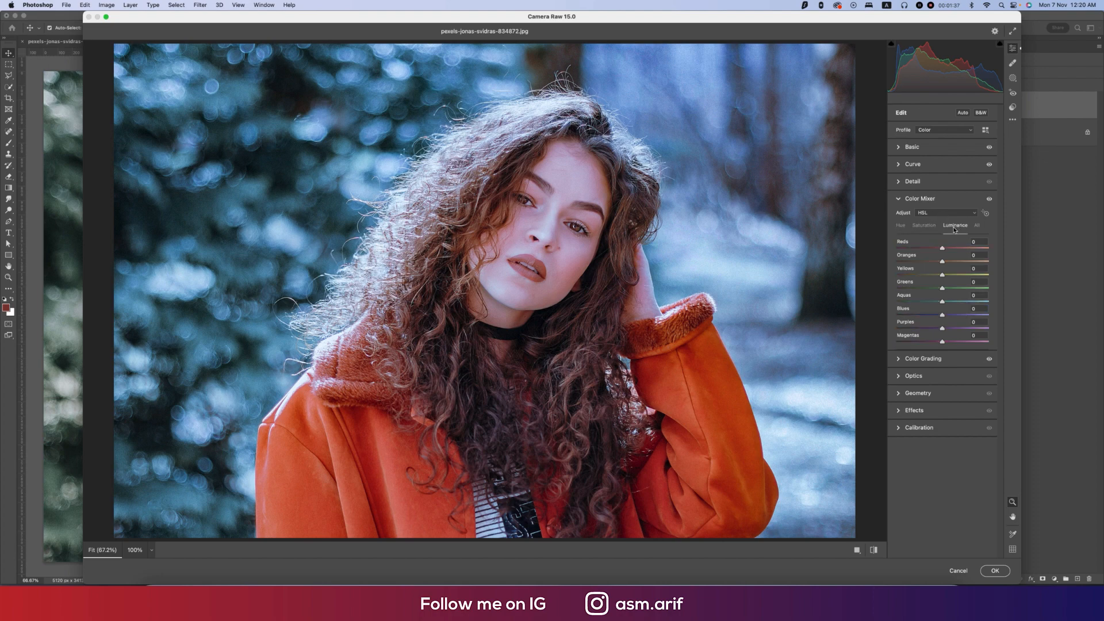
pyautogui.click(920, 197)
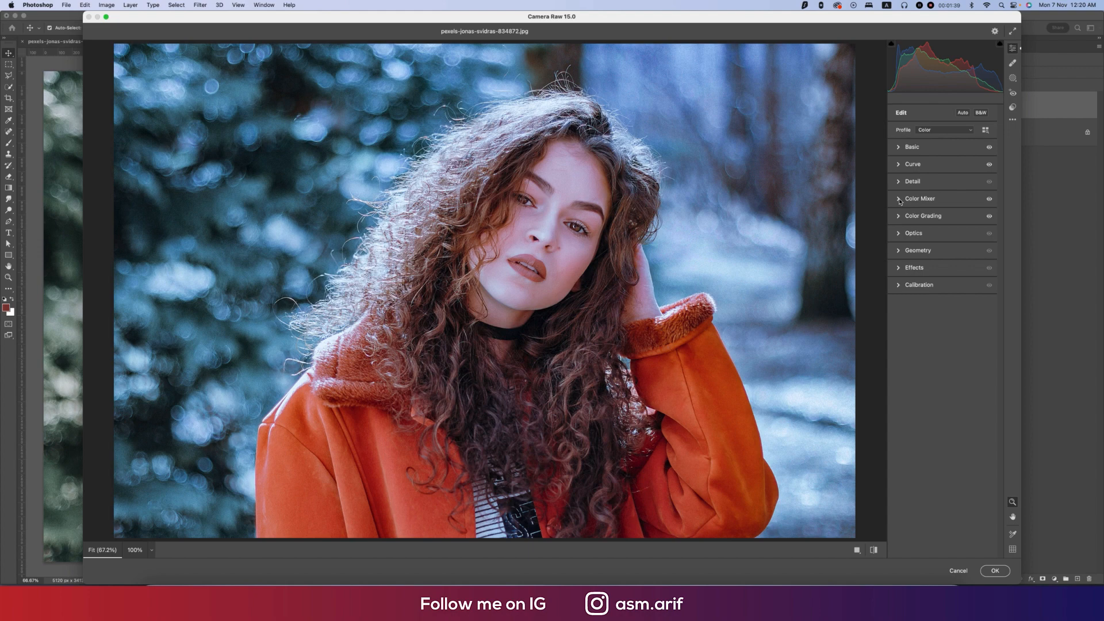
pyautogui.click(912, 267)
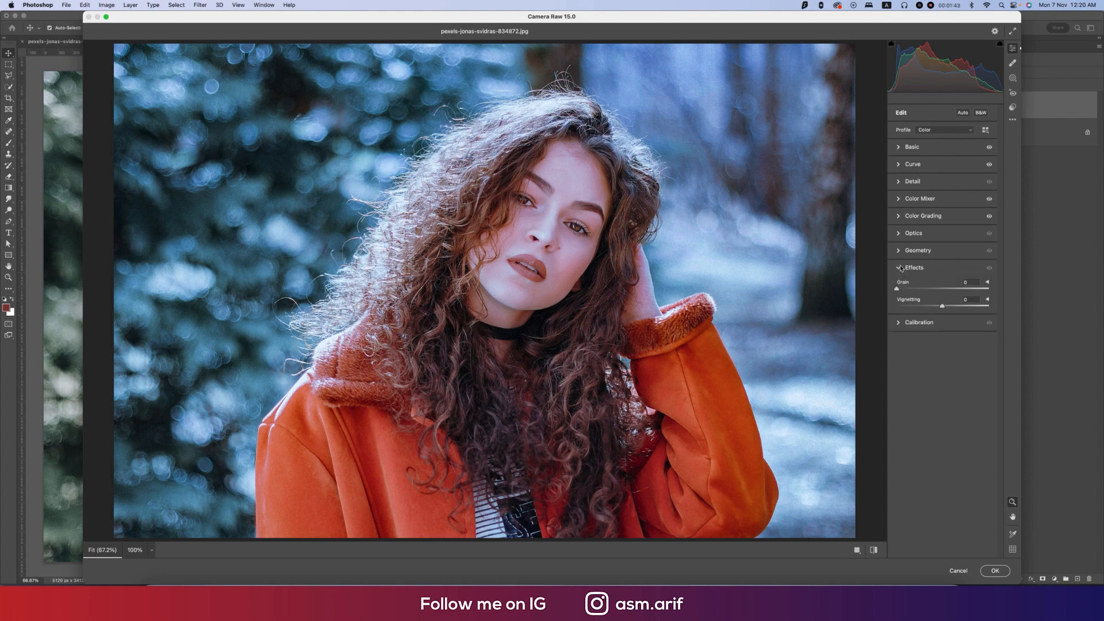
pyautogui.click(900, 266)
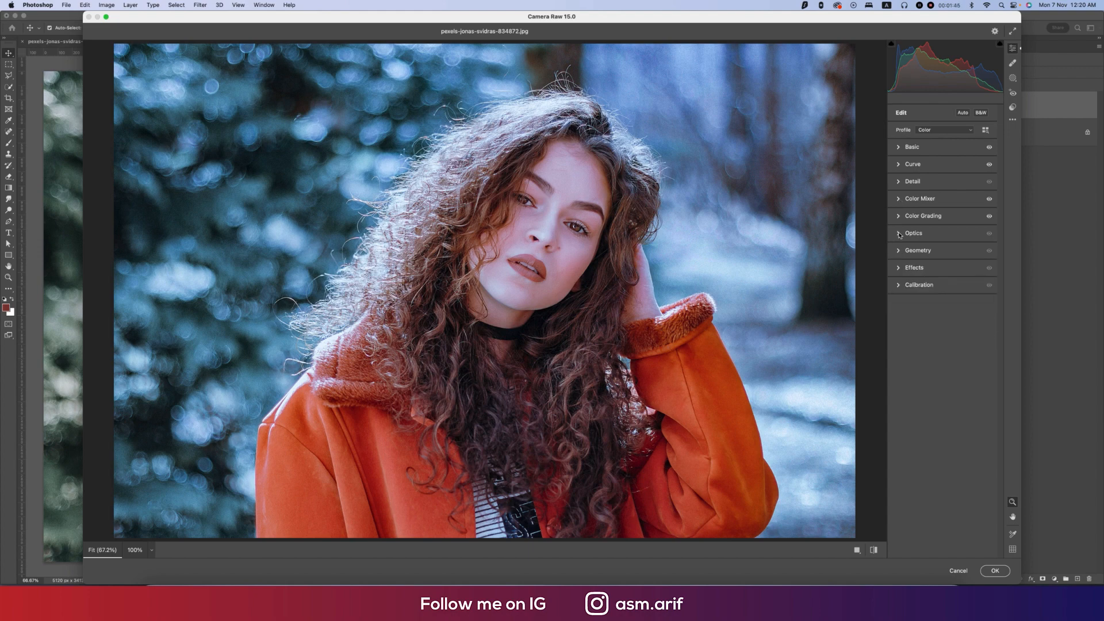
# Step: In Color Grading tint the shadows toward blue and commit the Camera Raw edits with OK
pyautogui.click(896, 216)
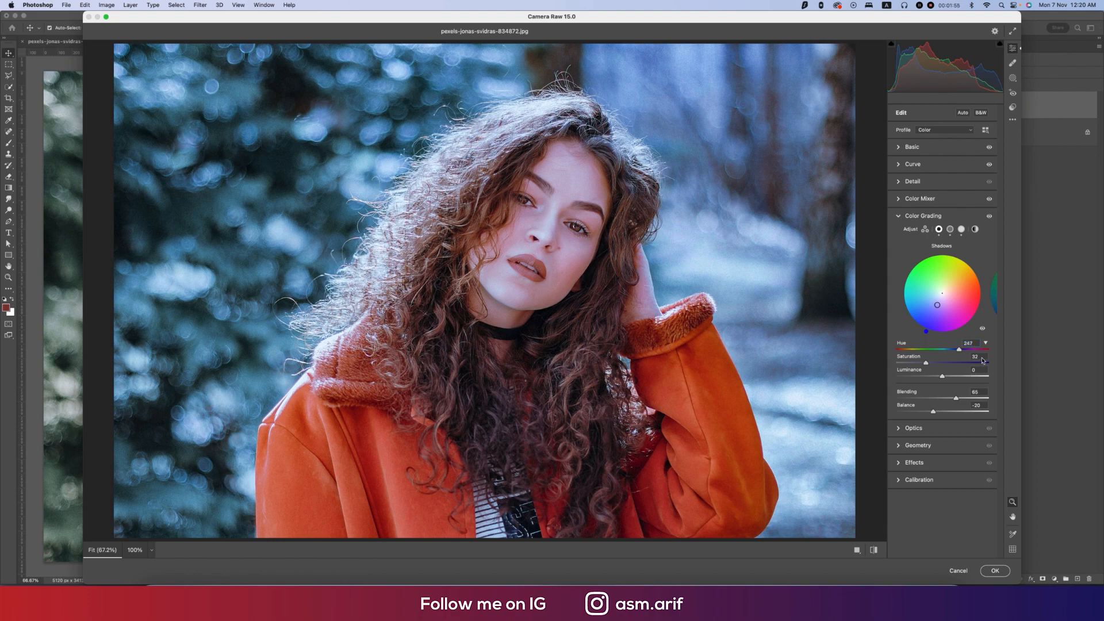
pyautogui.click(950, 229)
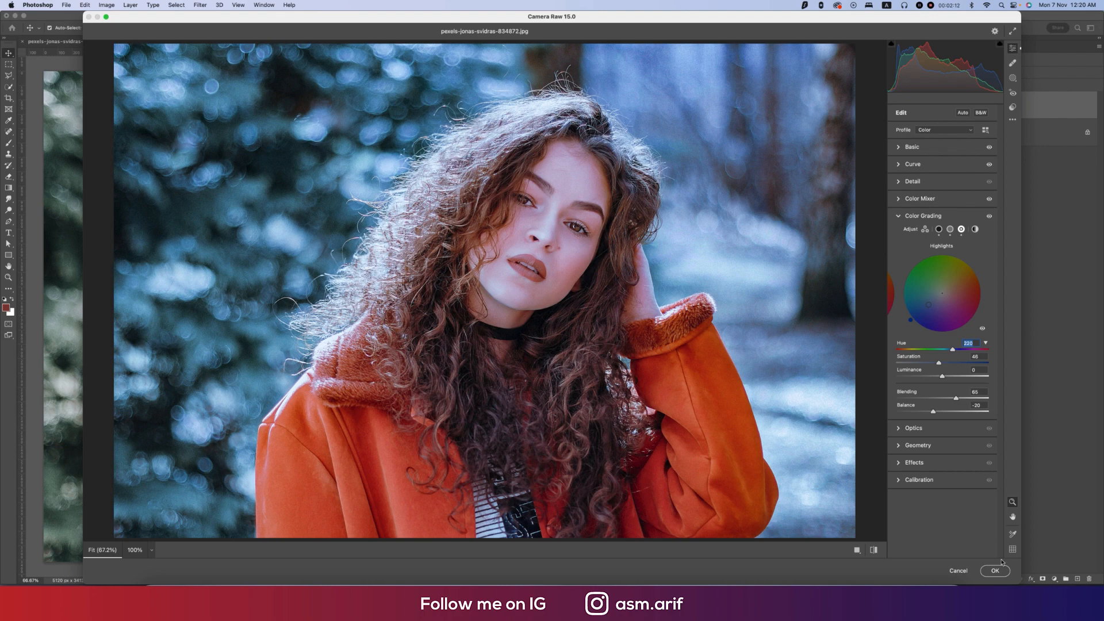
pyautogui.click(997, 570)
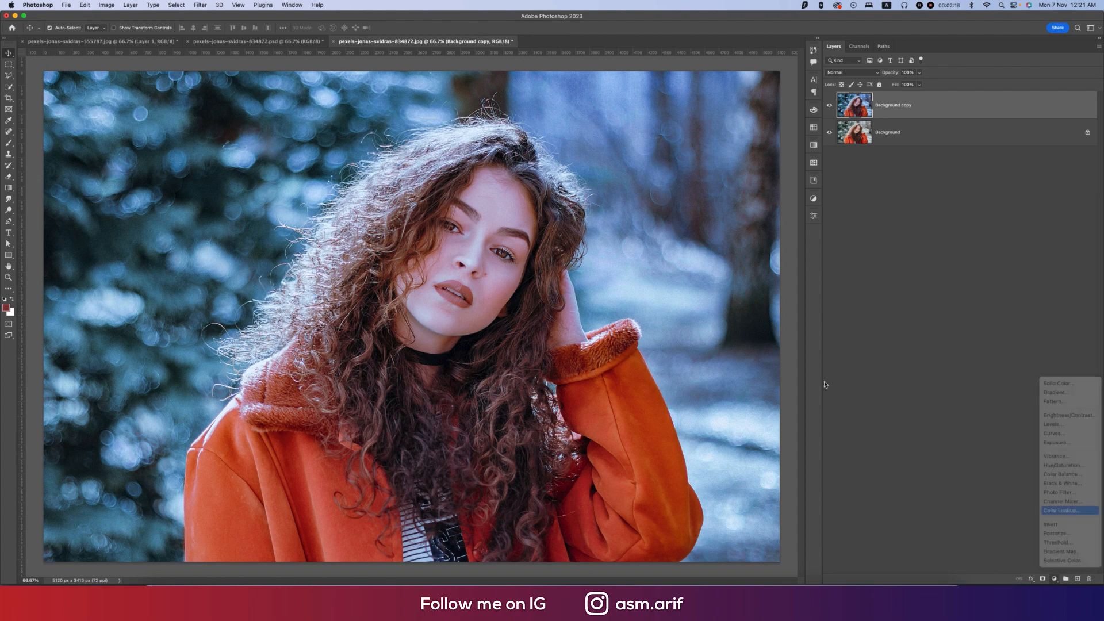
# Step: Add a Color Lookup adjustment layer with a cool 3DLUT look at reduced opacity
pyautogui.click(1062, 510)
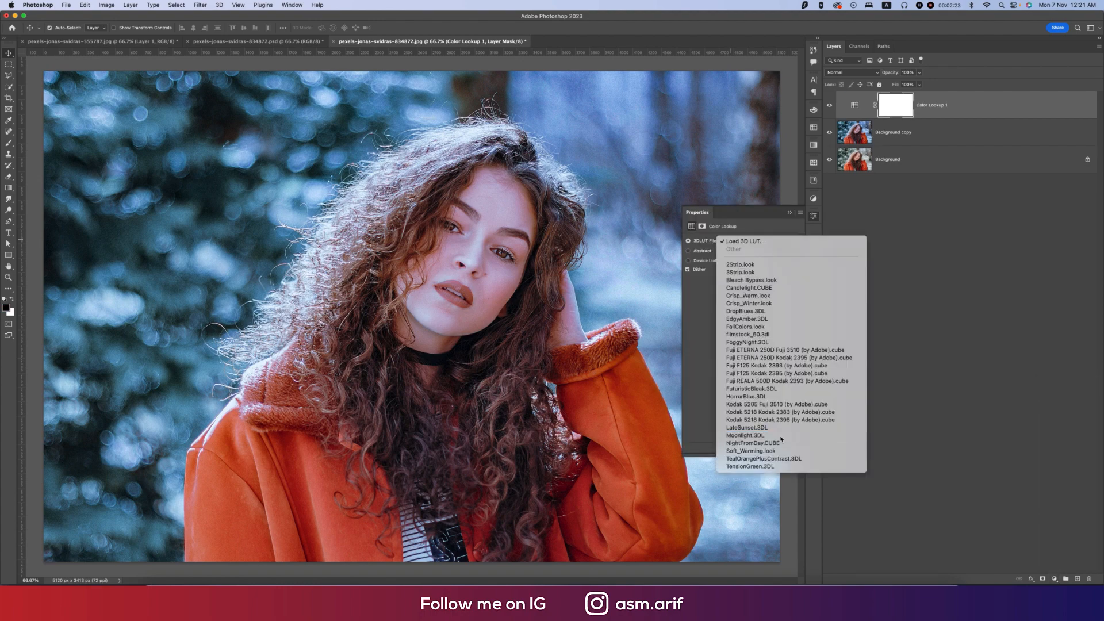
pyautogui.click(737, 435)
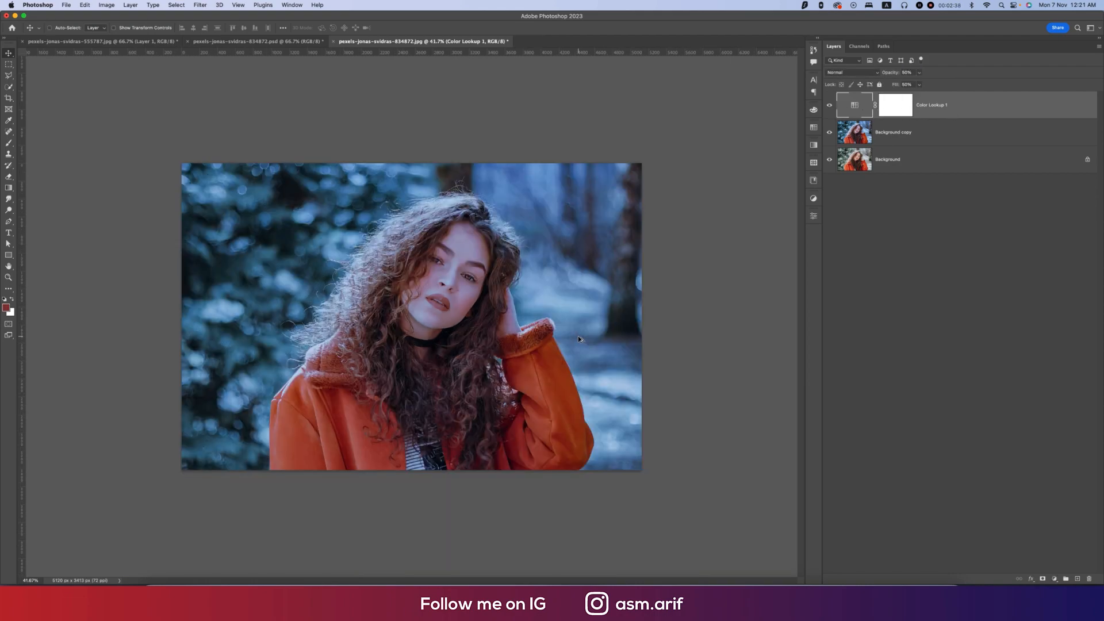
# Step: Place the snow overlay PNG above the portrait and set its blend mode to Screen
pyautogui.click(66, 5)
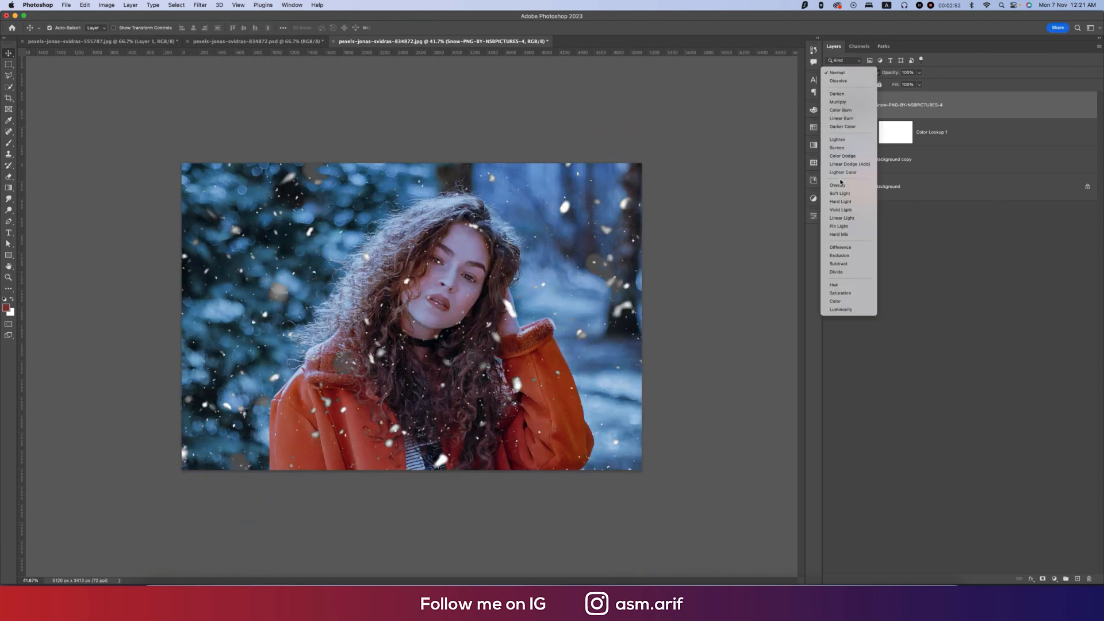
pyautogui.click(837, 147)
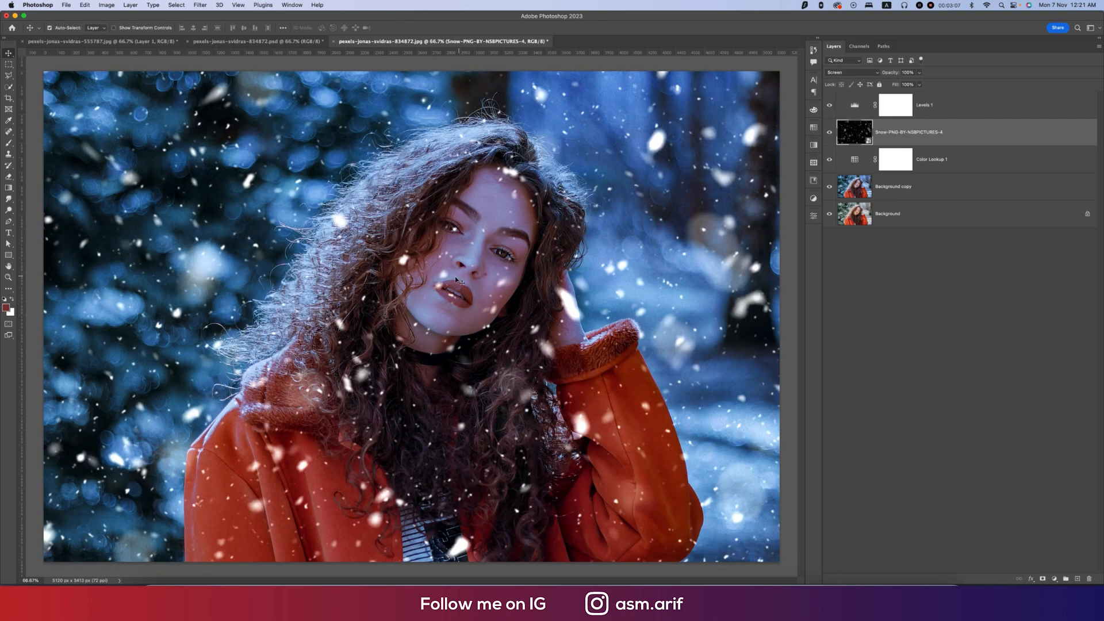
# Step: Drag the snow overlay into its final position and lower the Levels 1 opacity to 78%
pyautogui.moveTo(457, 281); pyautogui.dragTo(440, 277)
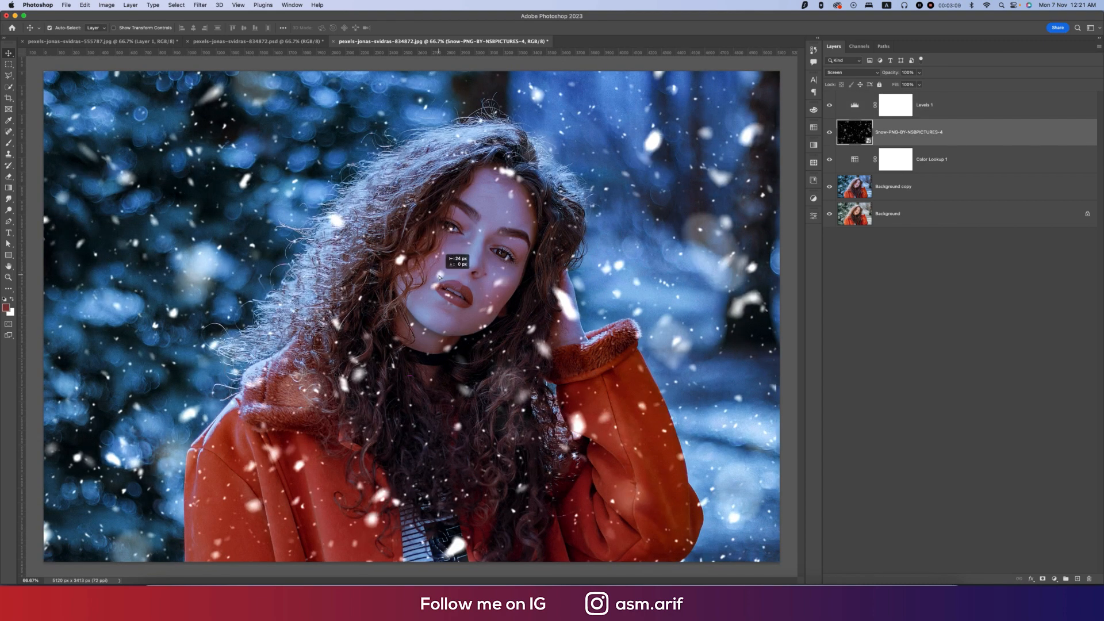
pyautogui.moveTo(437, 274); pyautogui.dragTo(487, 275)
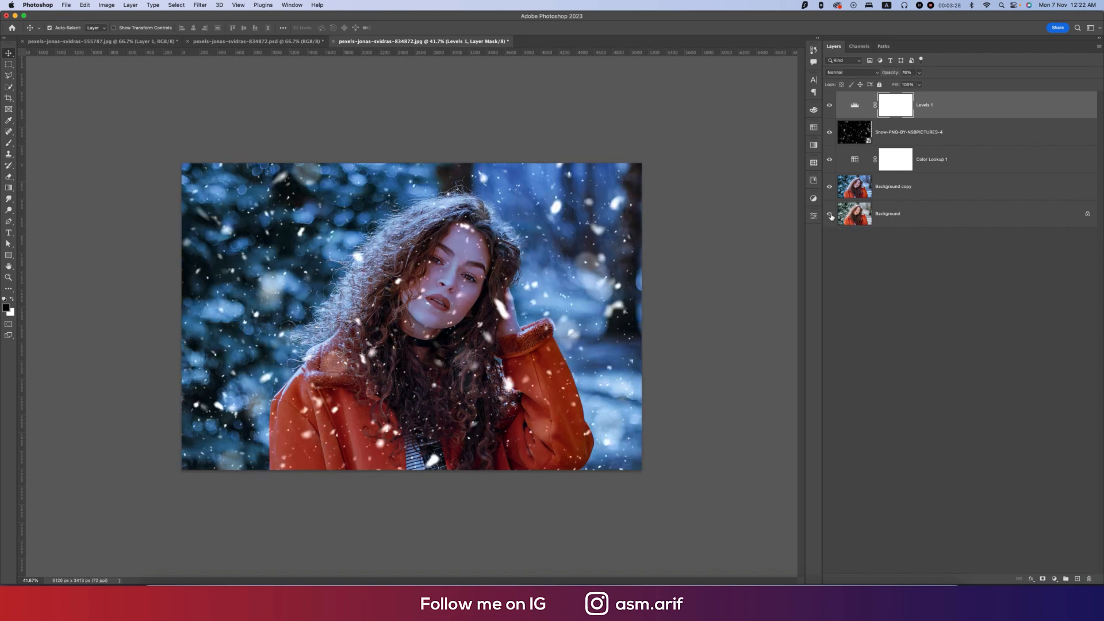
pyautogui.click(829, 214)
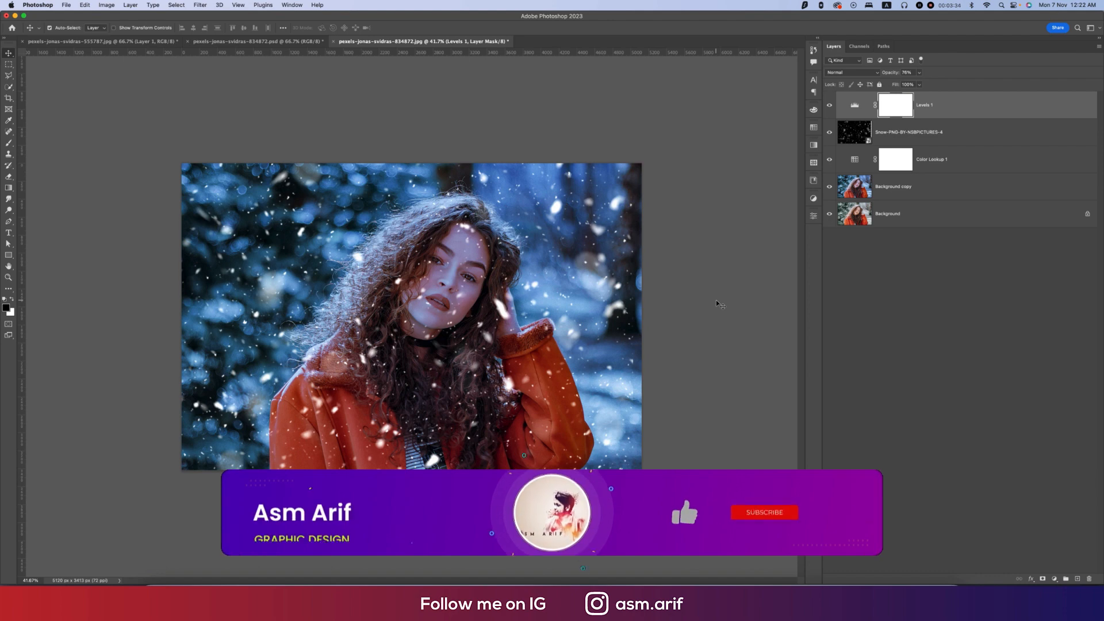
pyautogui.click(763, 513)
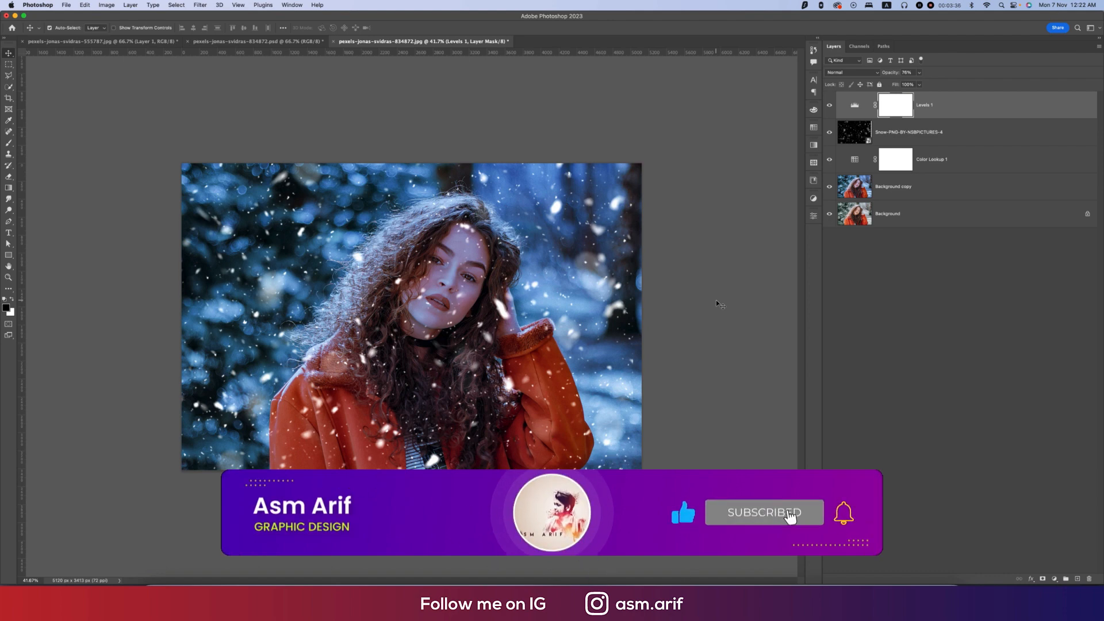